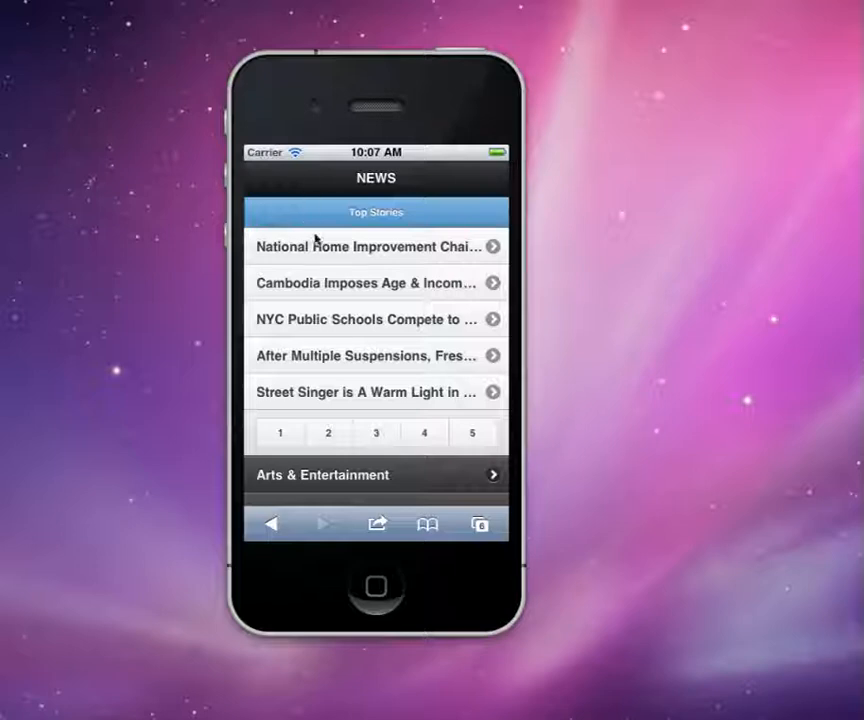
mouse_move(348, 256)
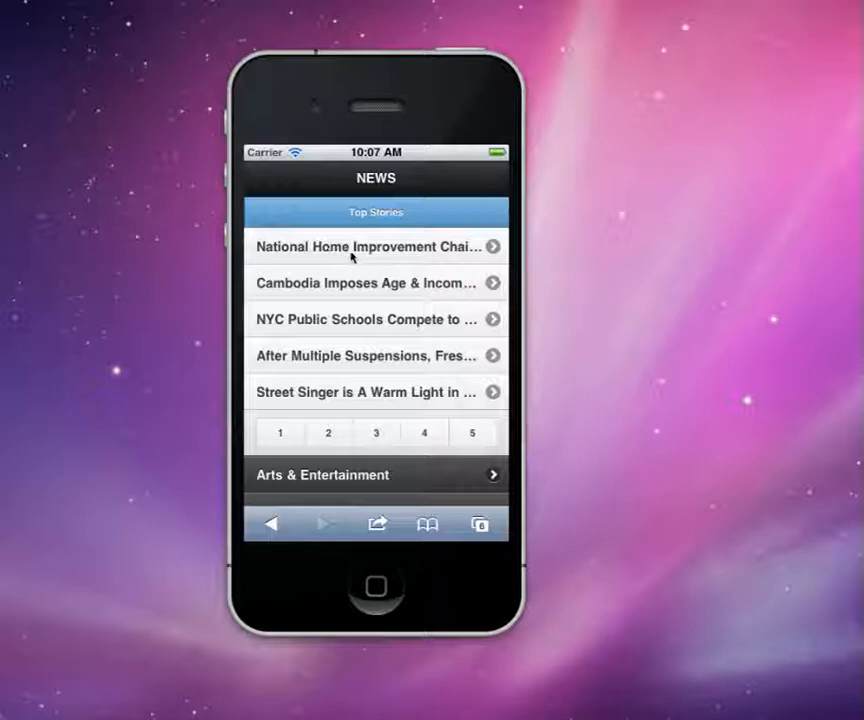
mouse_move(416, 300)
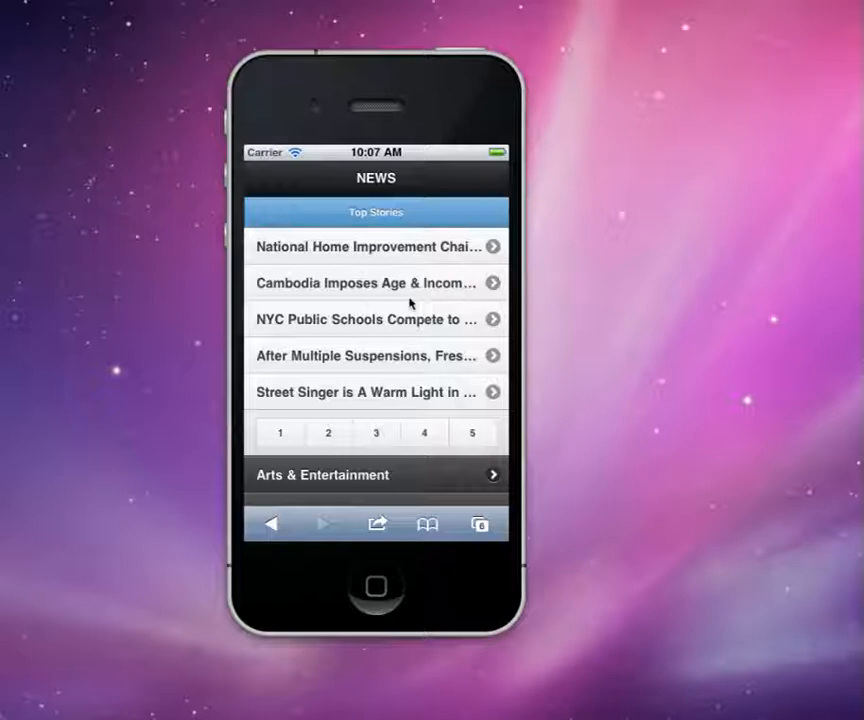
mouse_move(416, 224)
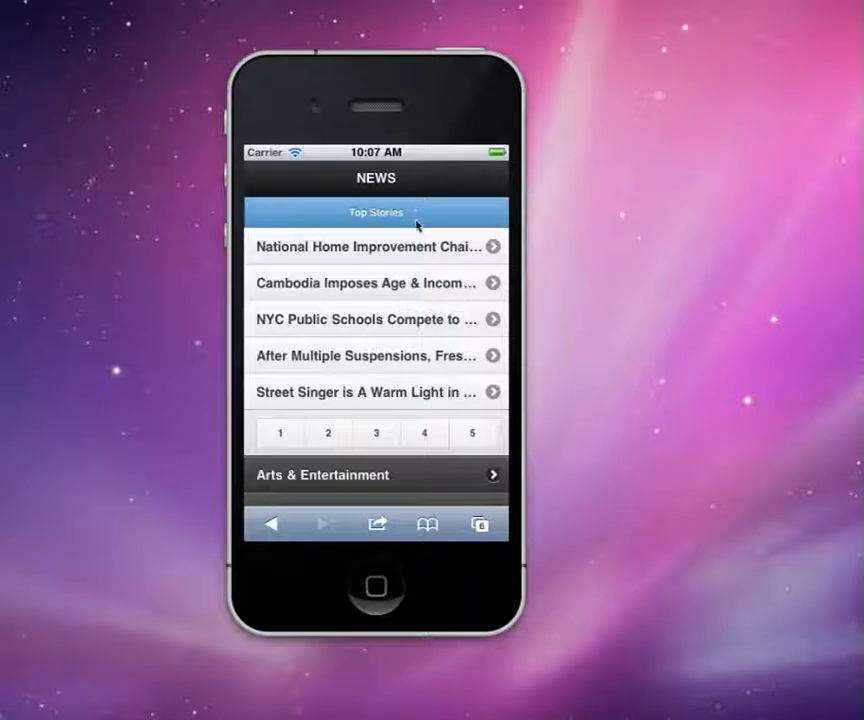
mouse_move(410, 356)
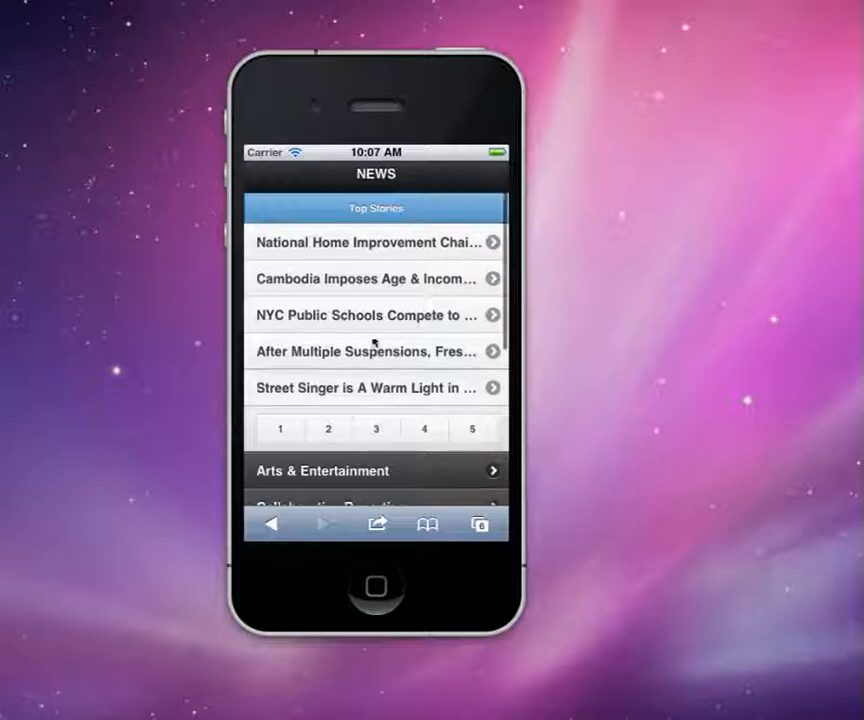
Scroll through the staged mobile landing page's event articles and briefly tap into the site search without searching.
scroll("down", 3)
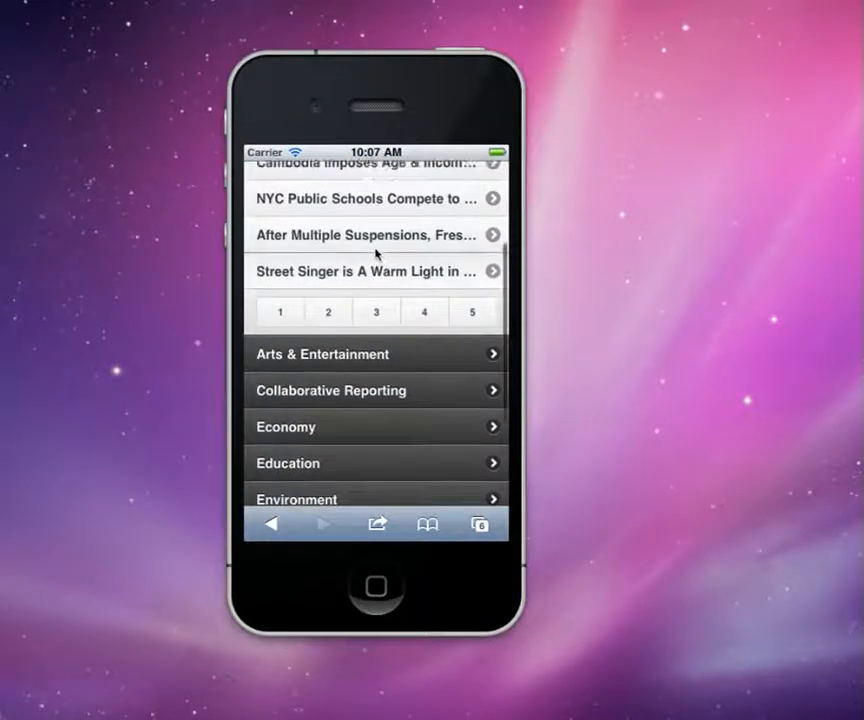
scroll("down", 3)
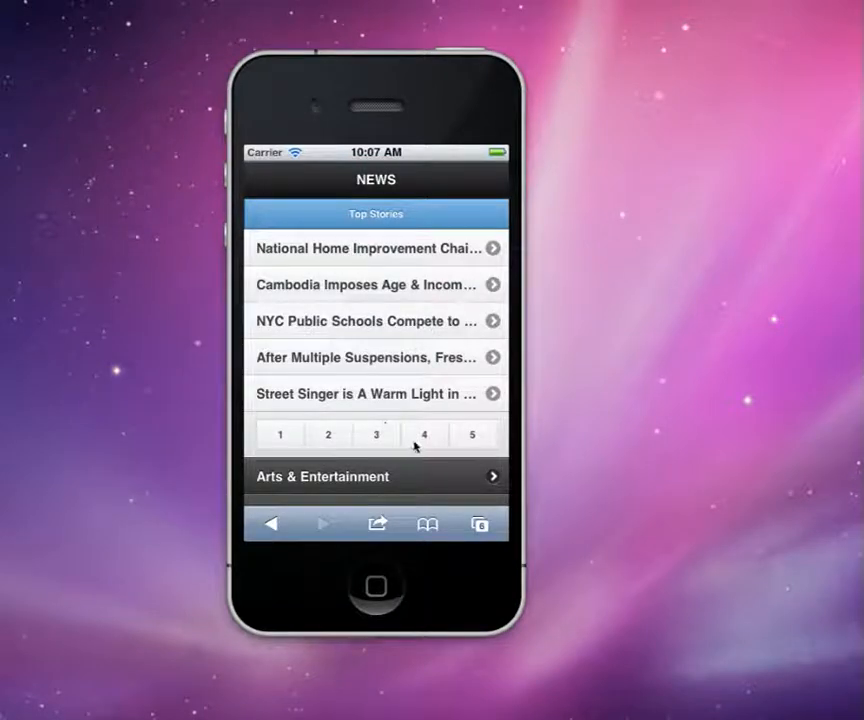
mouse_move(408, 400)
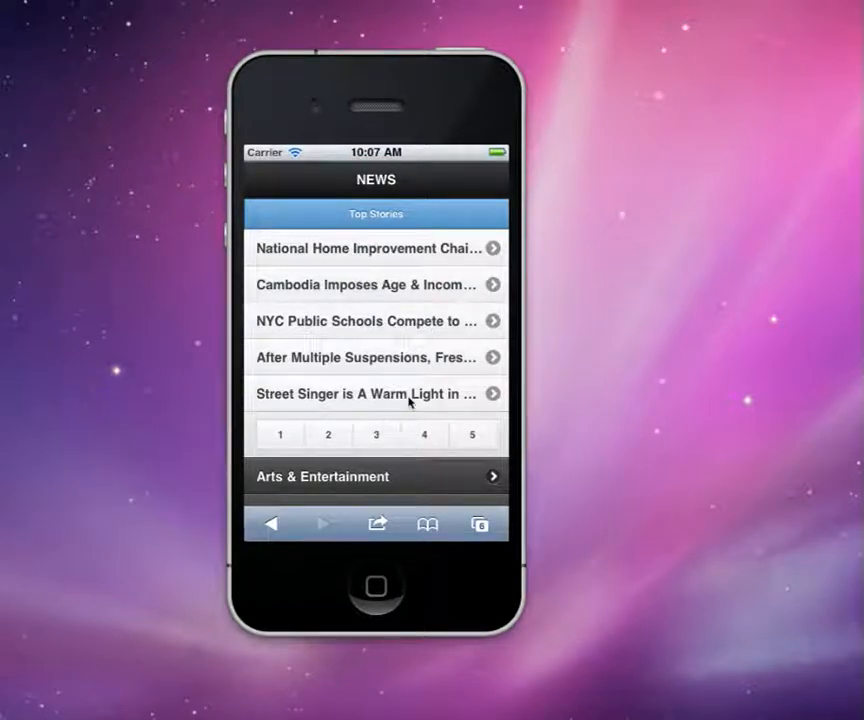
mouse_move(388, 238)
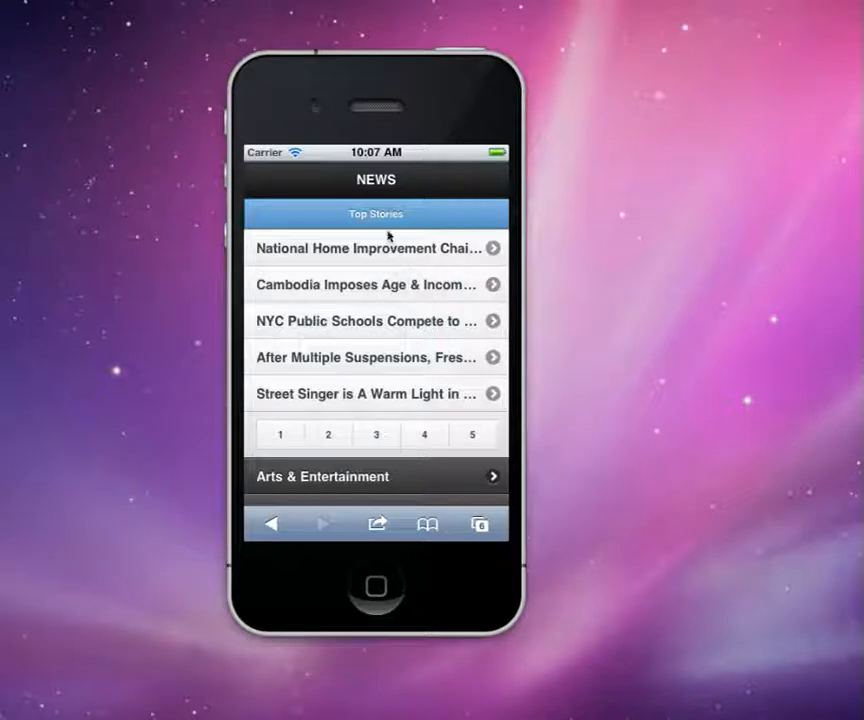
mouse_move(348, 452)
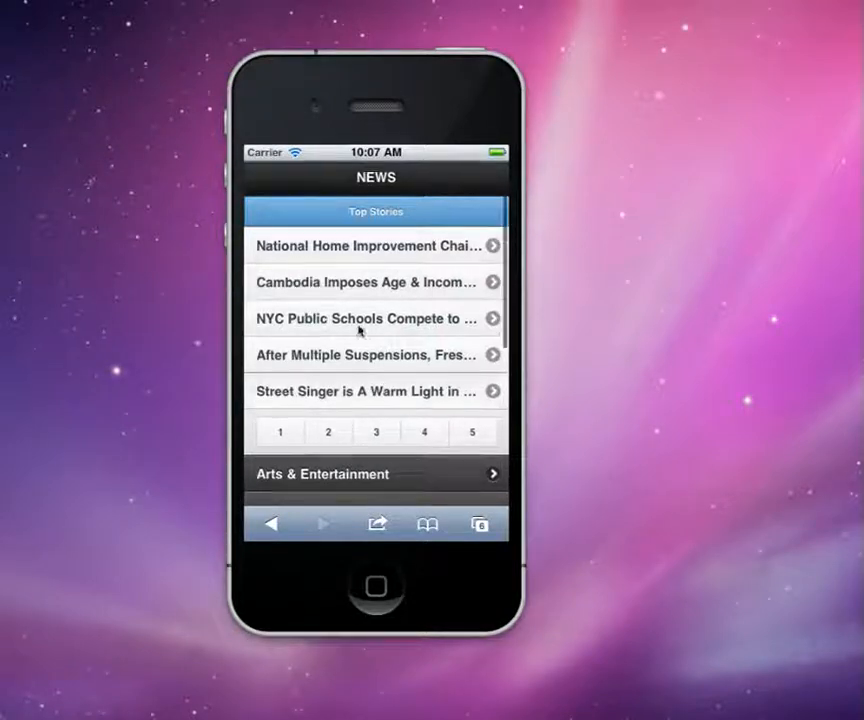
scroll("down", 3)
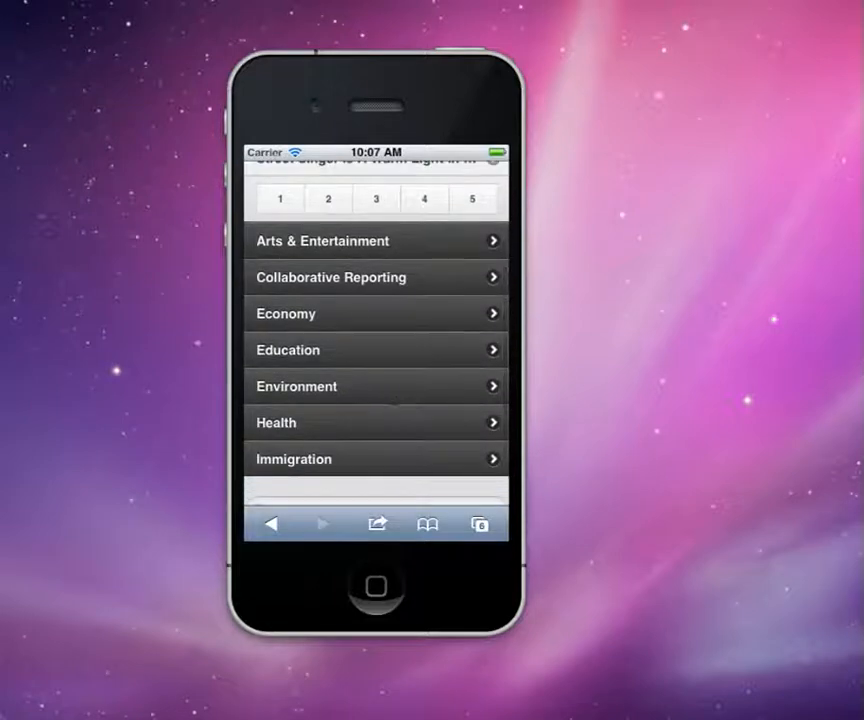
scroll("down", 3)
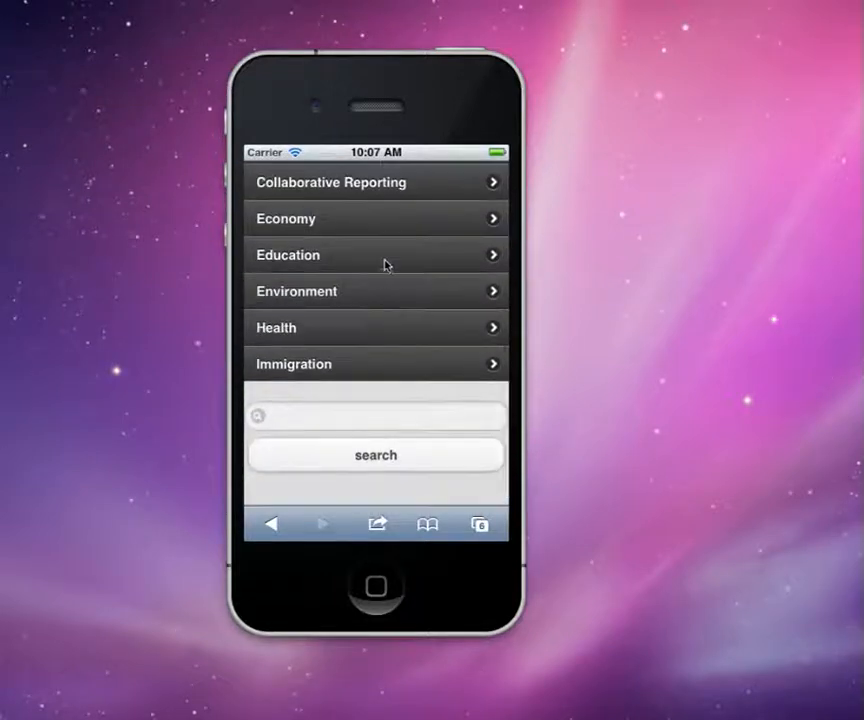
left_click(376, 416)
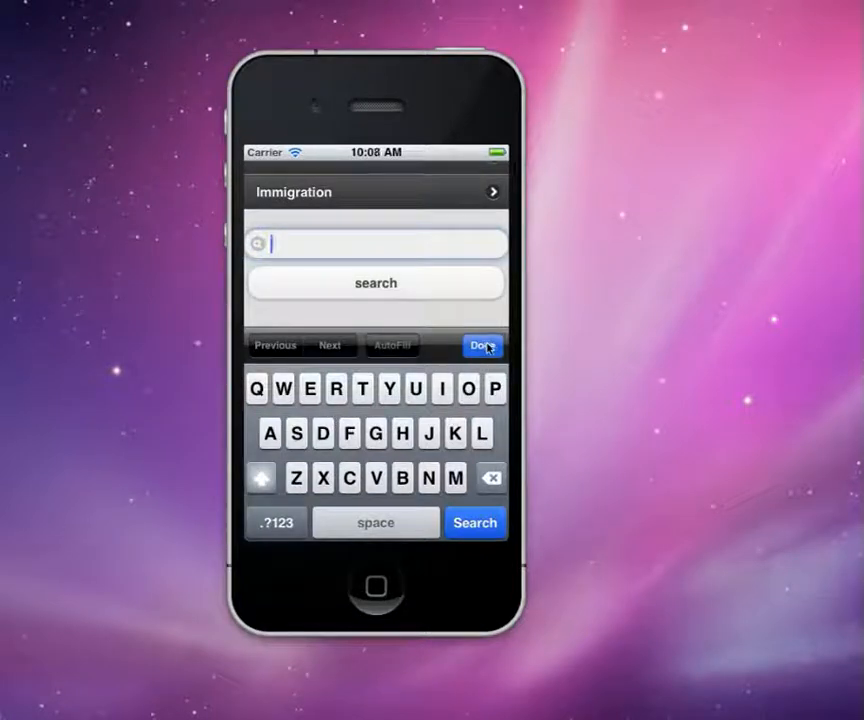
left_click(484, 344)
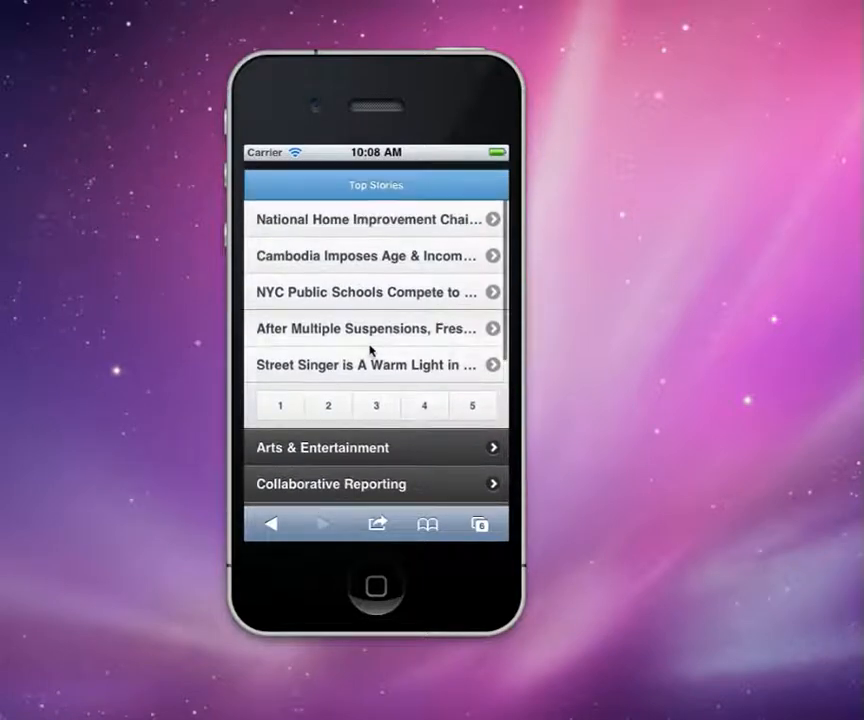
Scroll down past the page numbers to the category list and the edit template links.
scroll("down", 3)
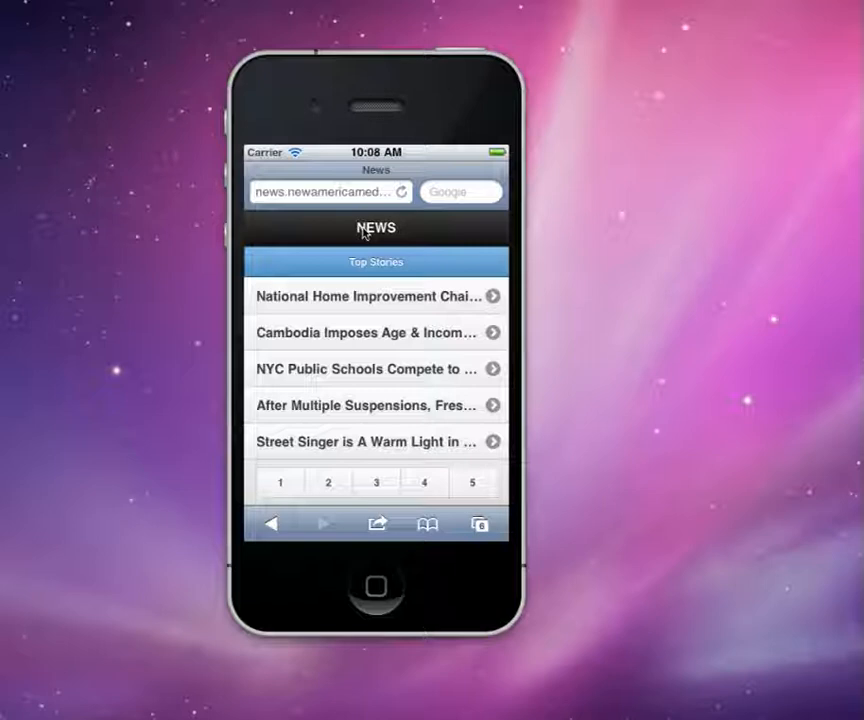
mouse_move(364, 316)
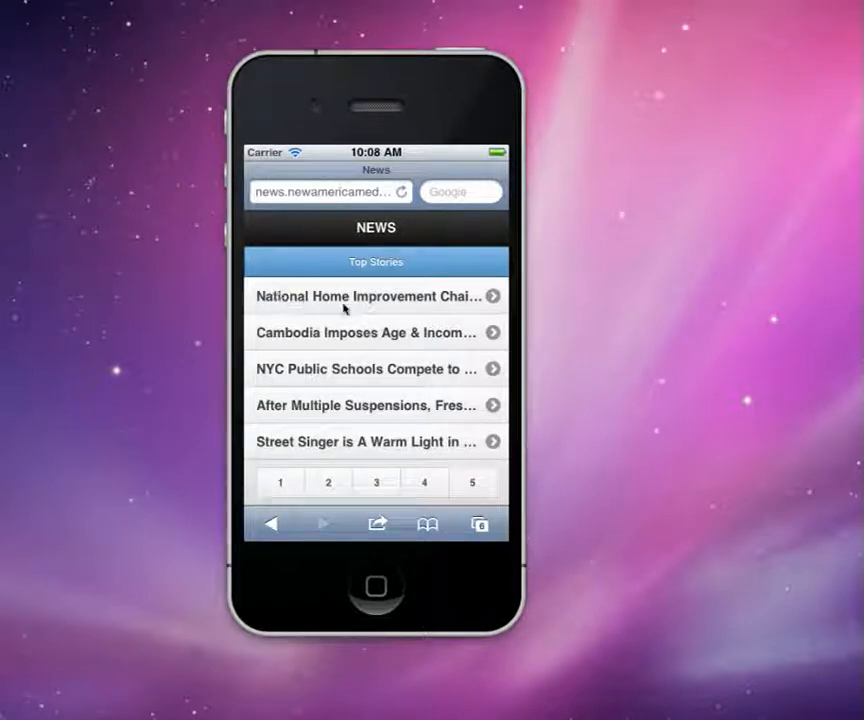
mouse_move(418, 412)
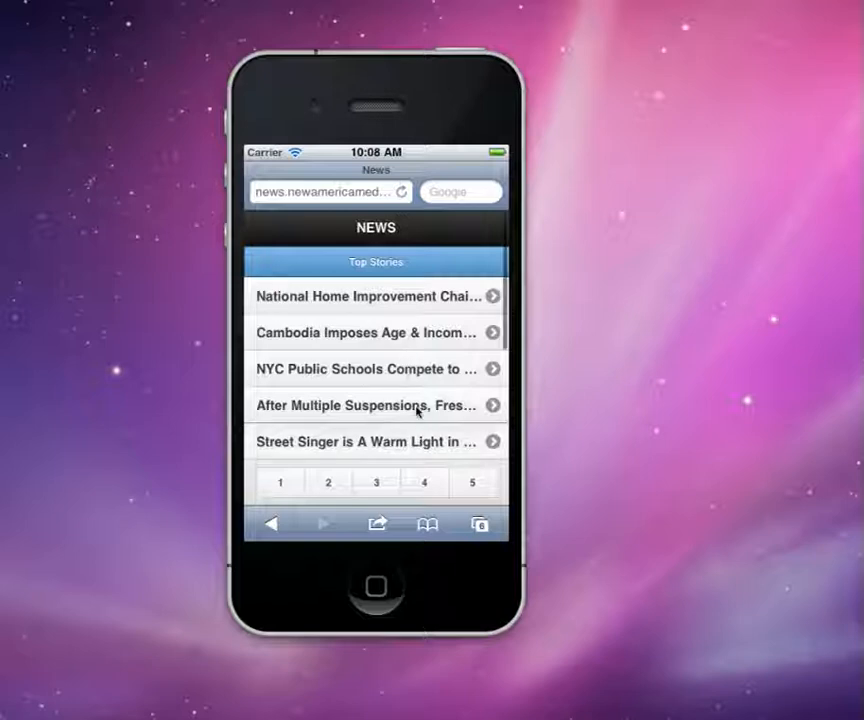
scroll("down", 3)
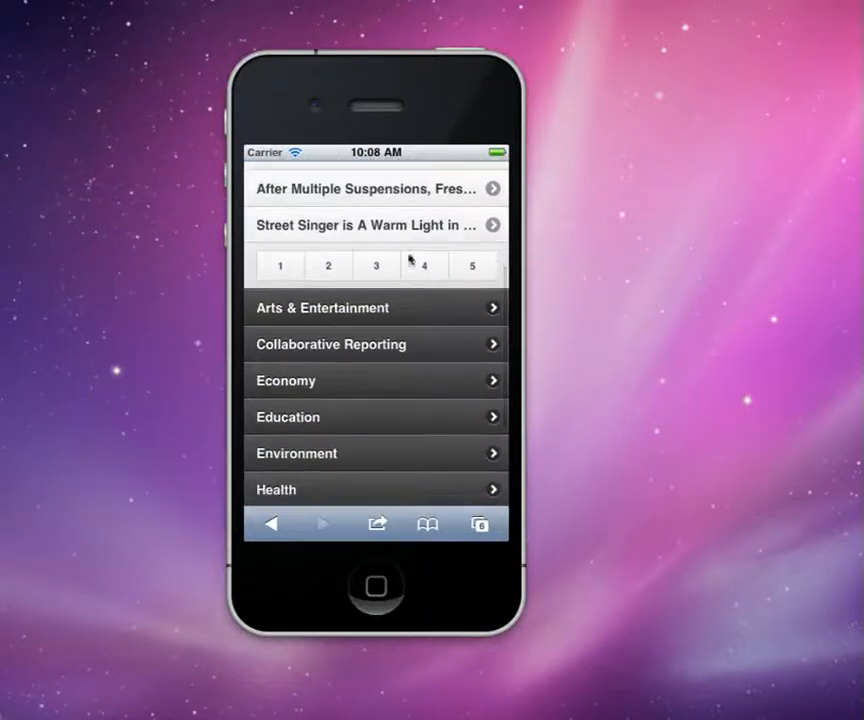
scroll("down", 3)
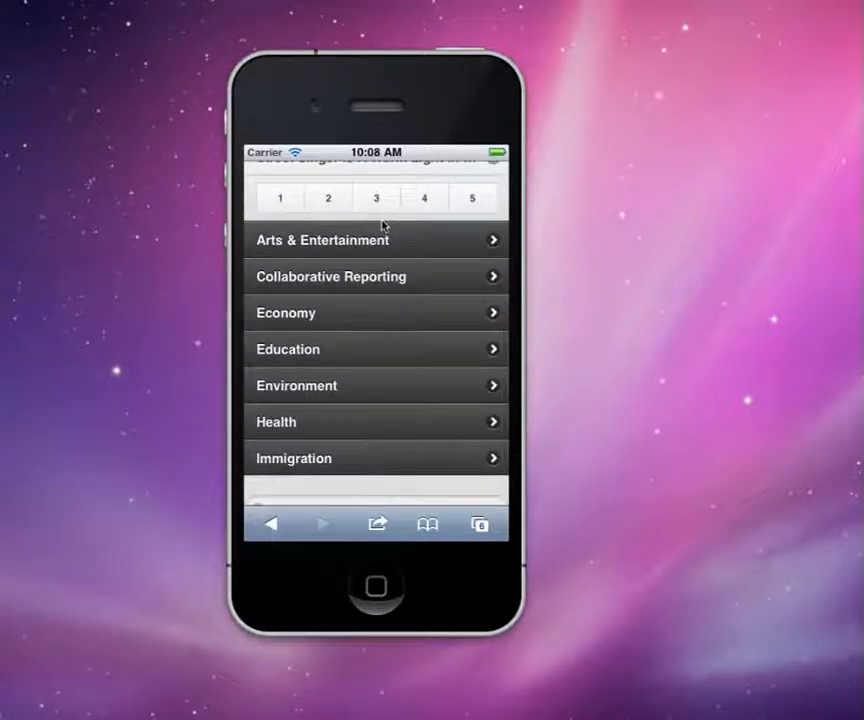
scroll("down", 3)
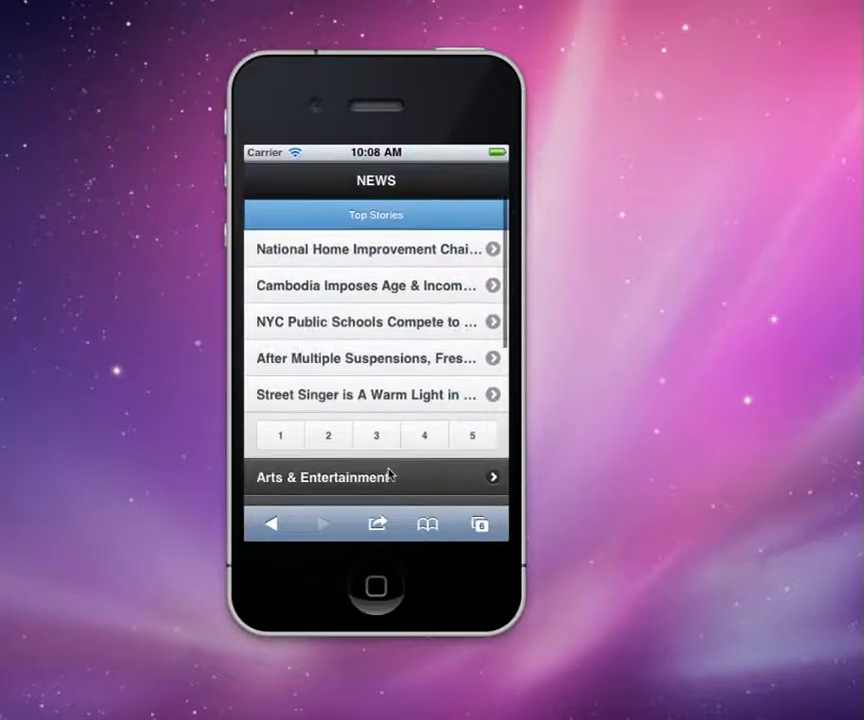
scroll("down", 3)
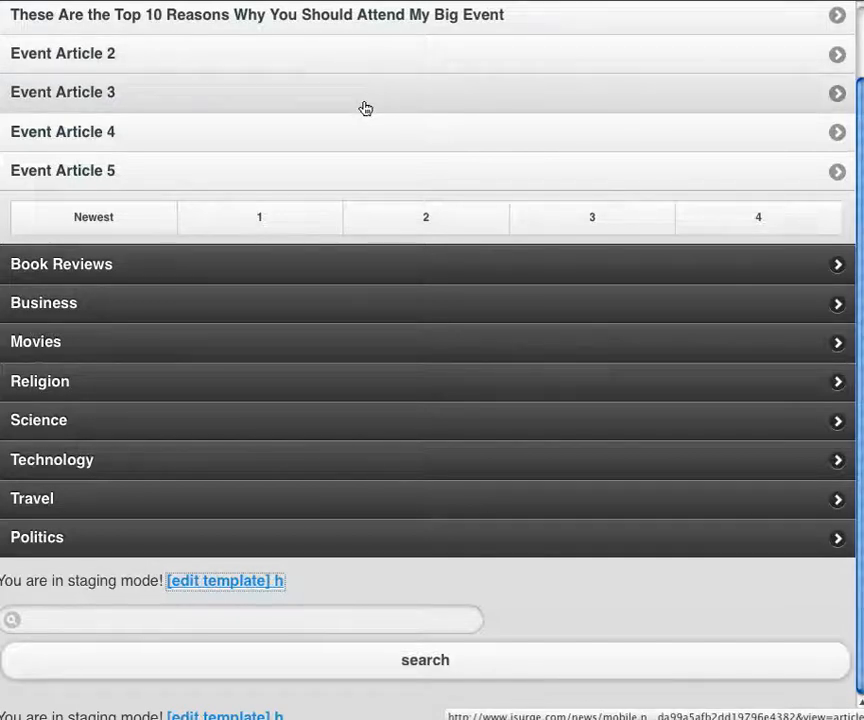
mouse_move(160, 68)
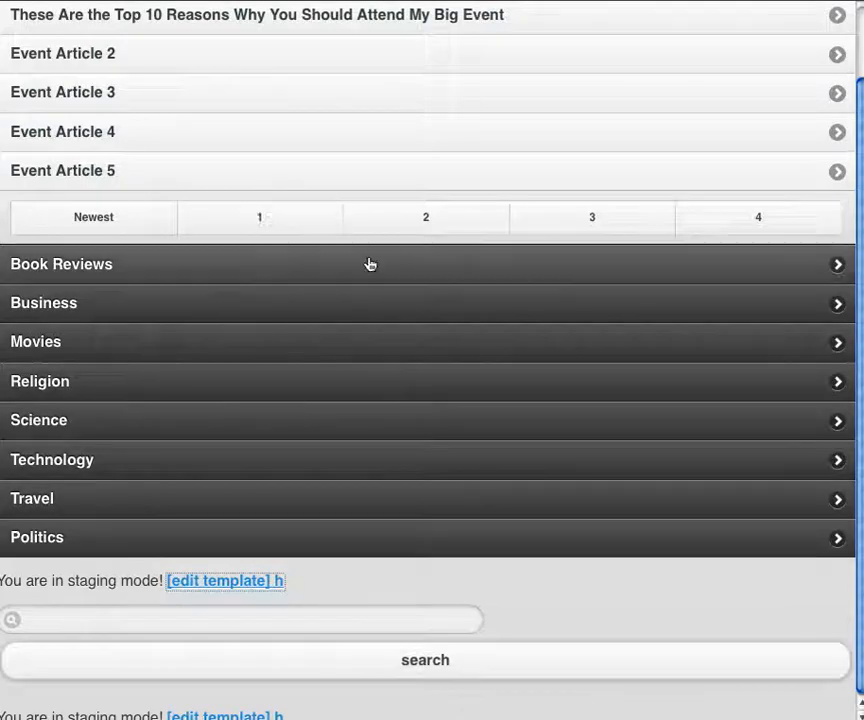
mouse_move(612, 616)
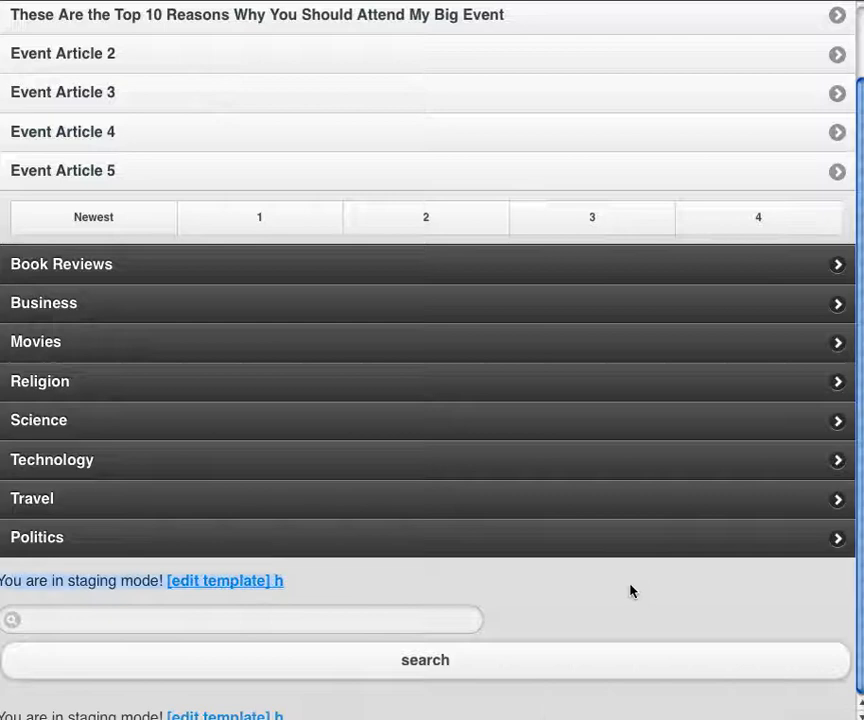
mouse_move(152, 596)
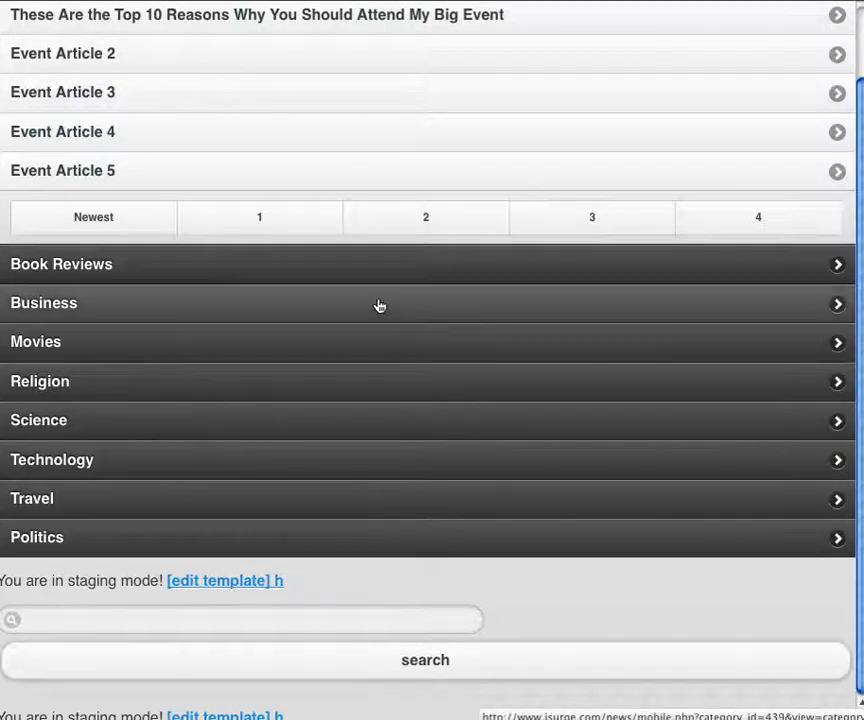
Open the landing page template for editing and highlight its navbar, content and story listview sections.
left_click(224, 580)
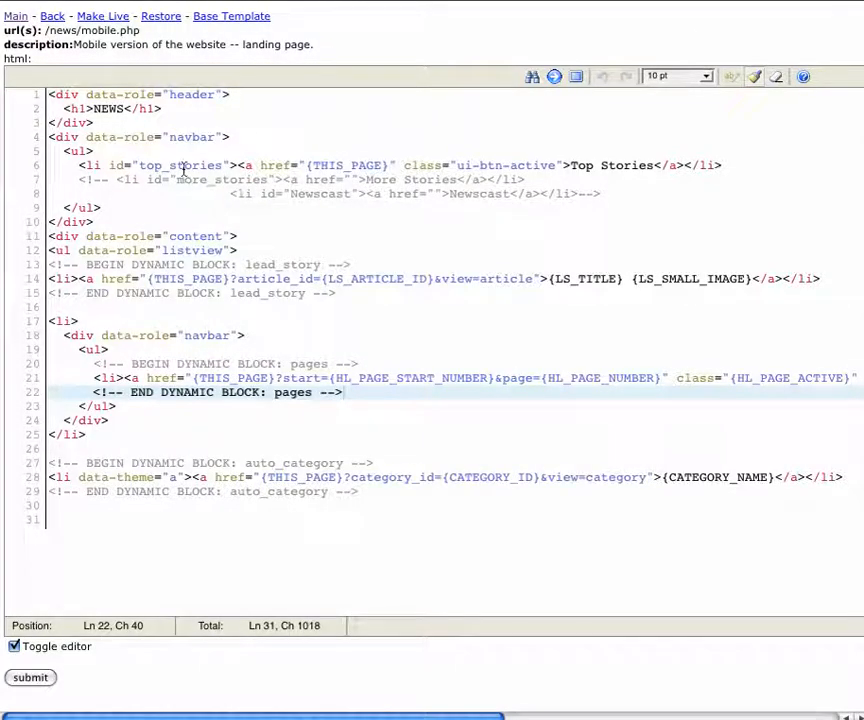
mouse_move(128, 136)
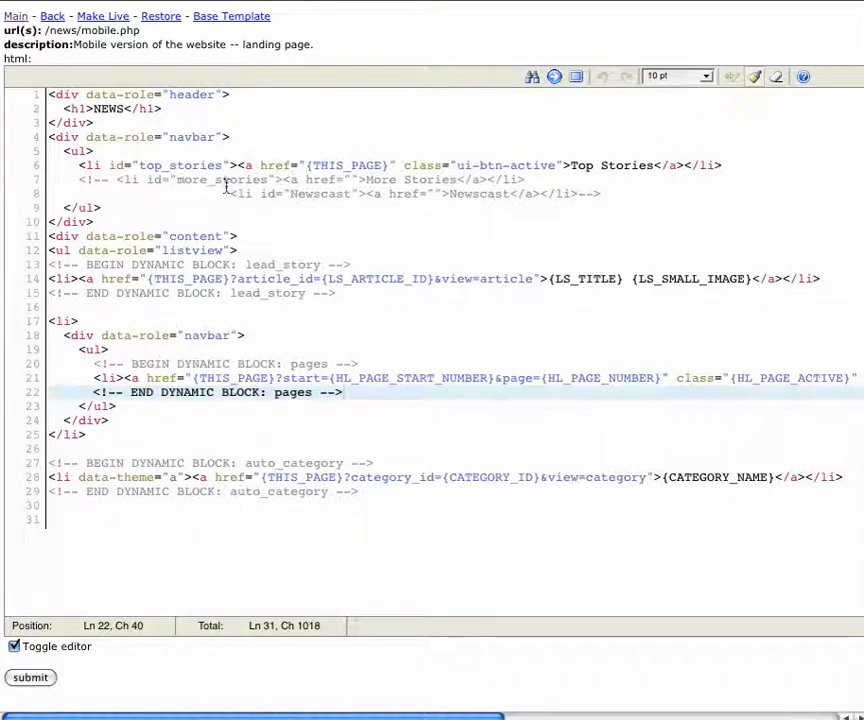
left_click(196, 136)
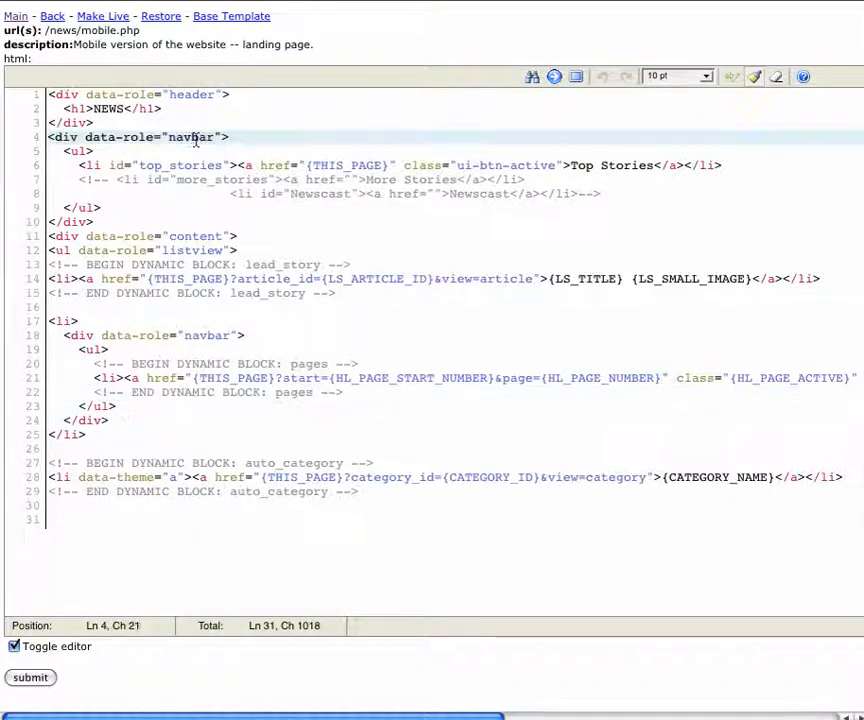
left_click(256, 136)
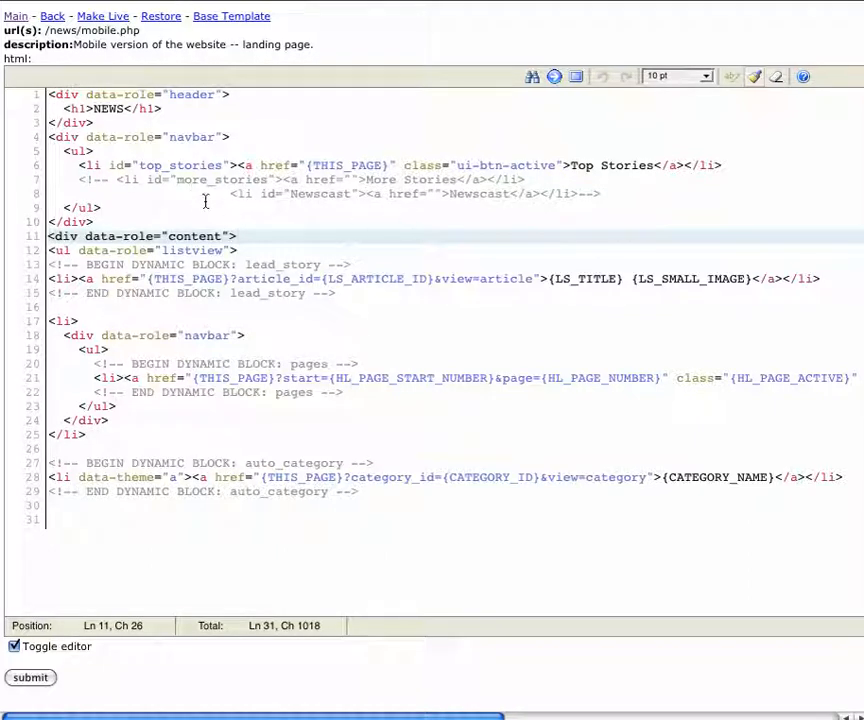
left_click(396, 250)
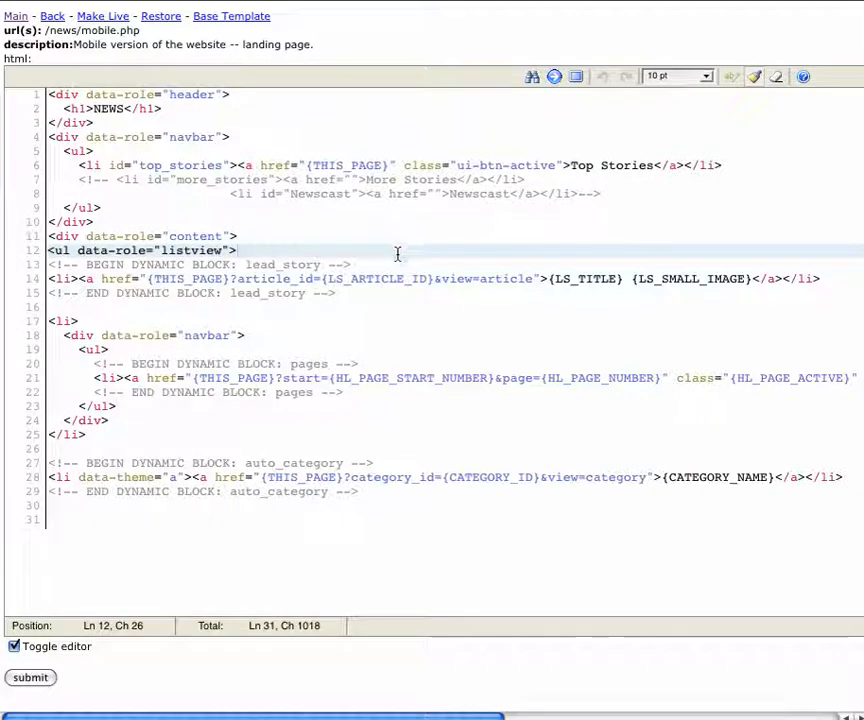
Highlight the end of the lead_story block, the pager navbar and its closing list item.
left_click(350, 292)
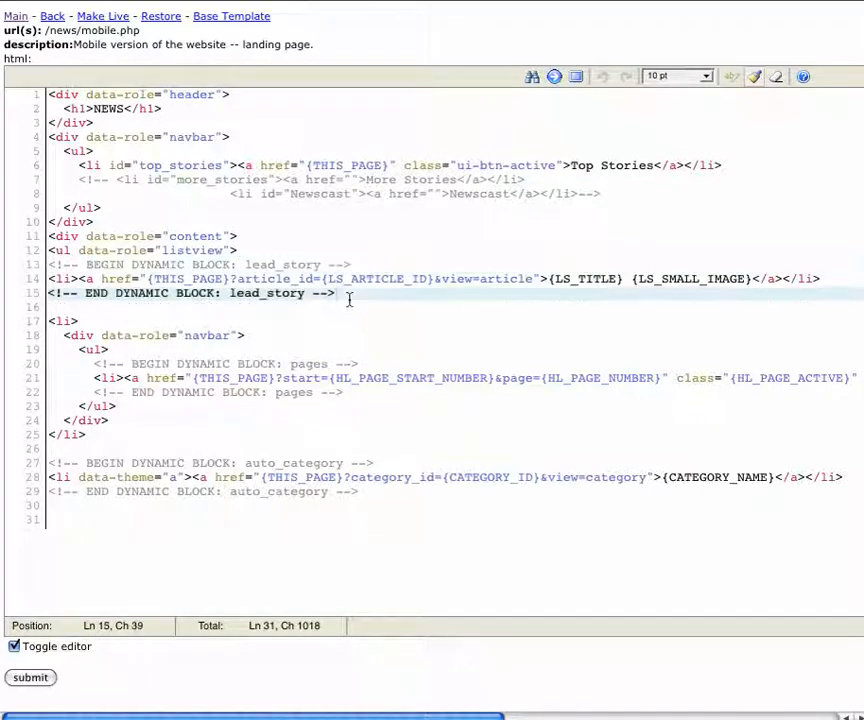
left_click(152, 336)
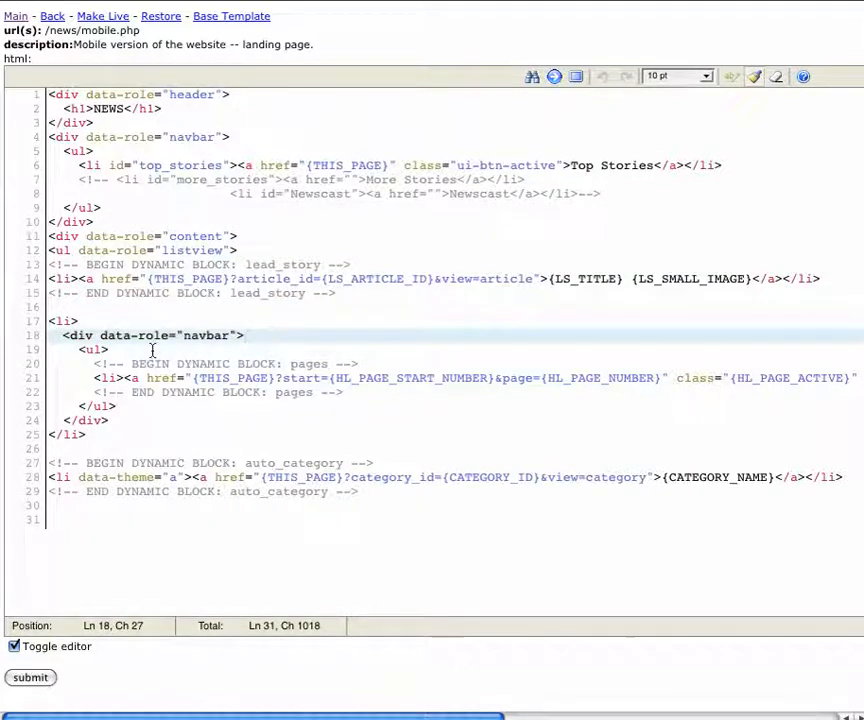
left_click(208, 432)
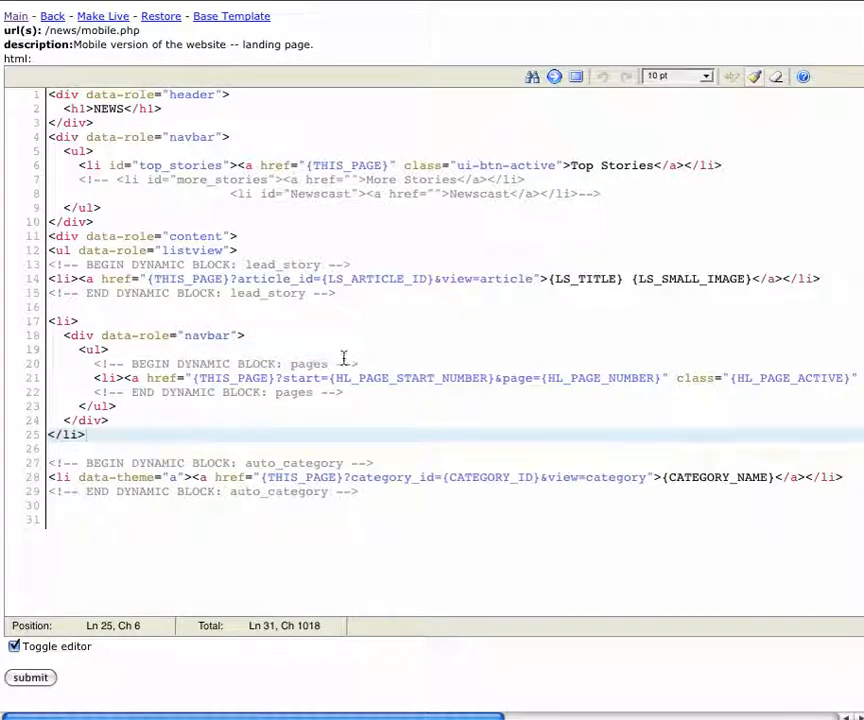
mouse_move(560, 186)
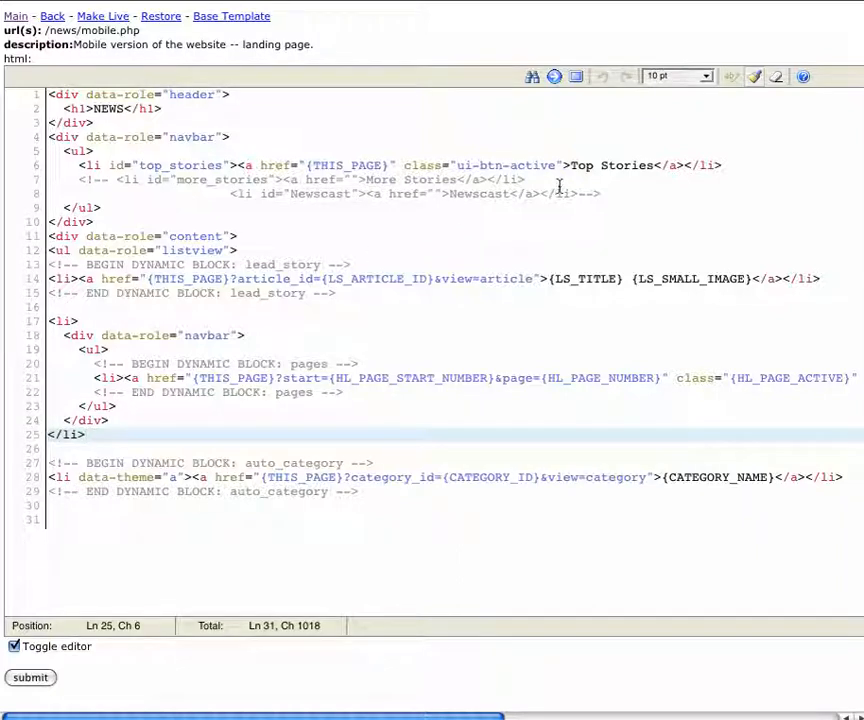
mouse_move(514, 296)
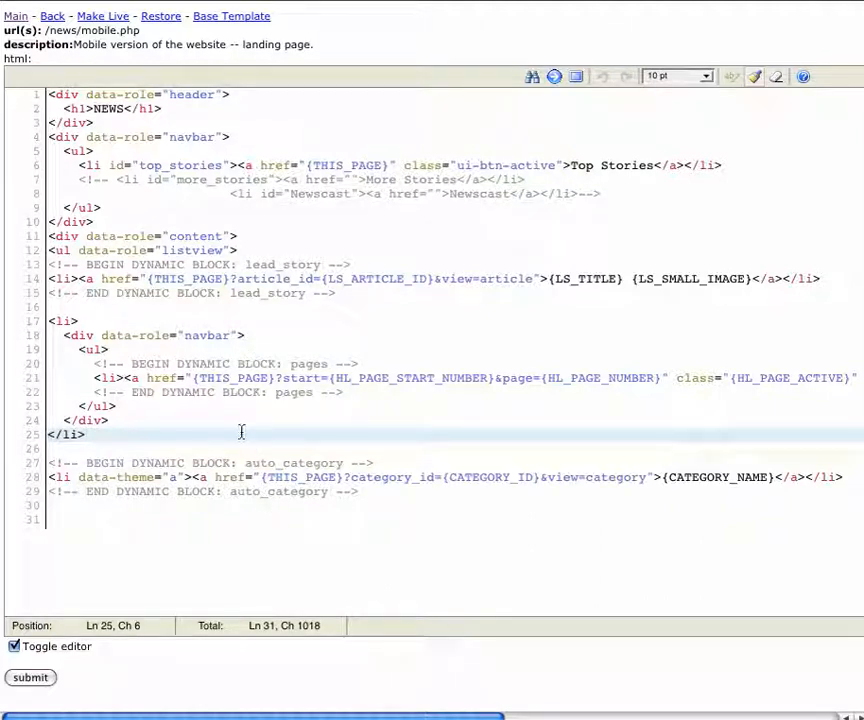
mouse_move(338, 348)
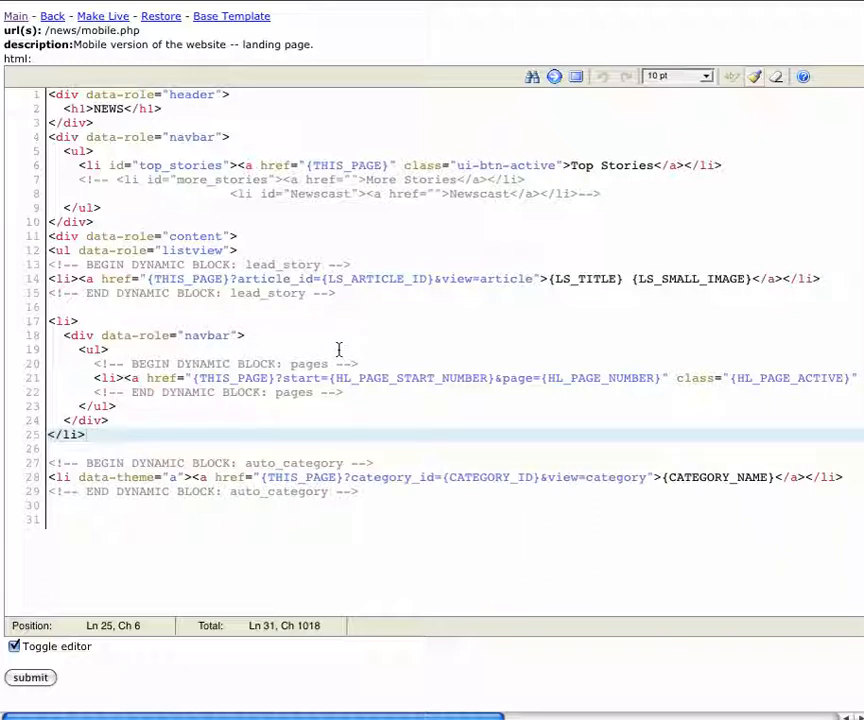
mouse_move(344, 322)
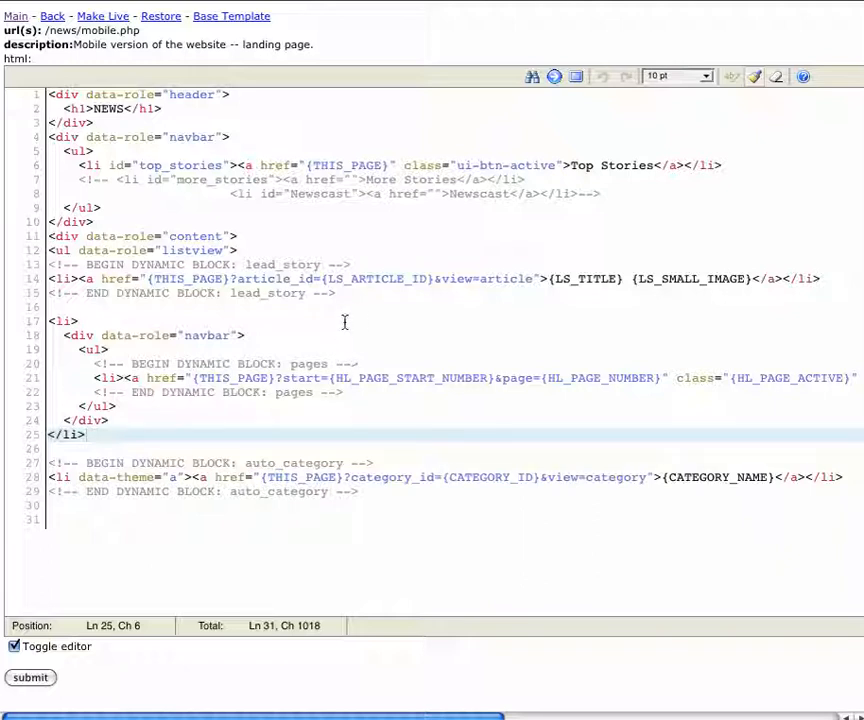
mouse_move(500, 296)
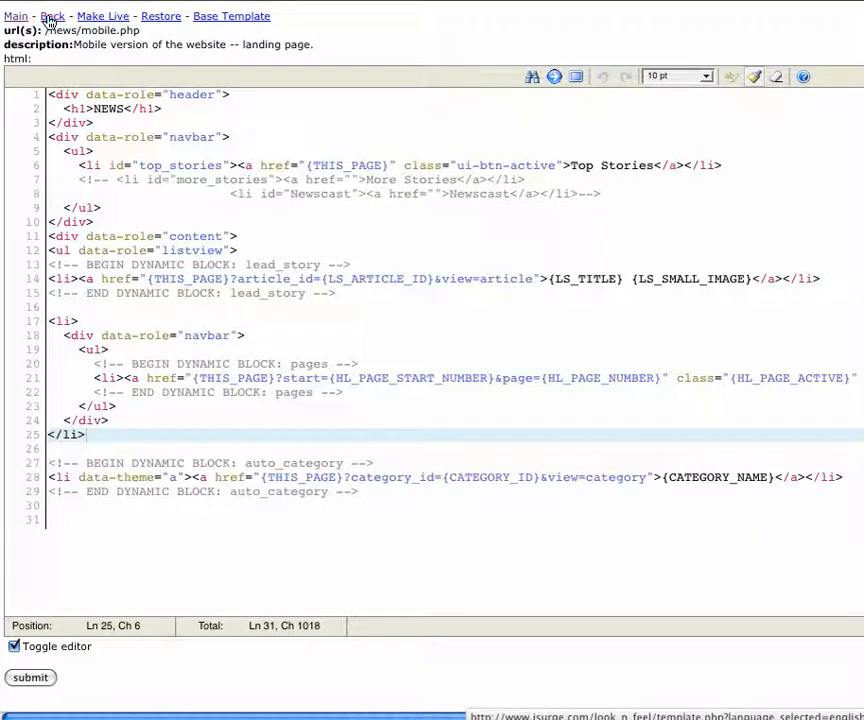
Return to the template list, view the main mobile website template's head with its jQuery includes, and go back again.
left_click(52, 16)
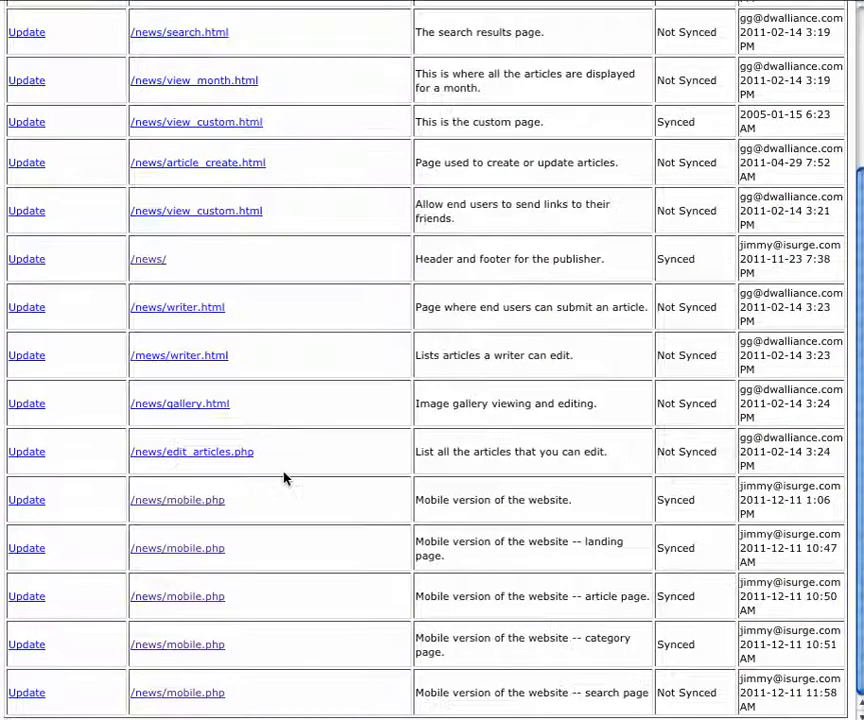
mouse_move(116, 548)
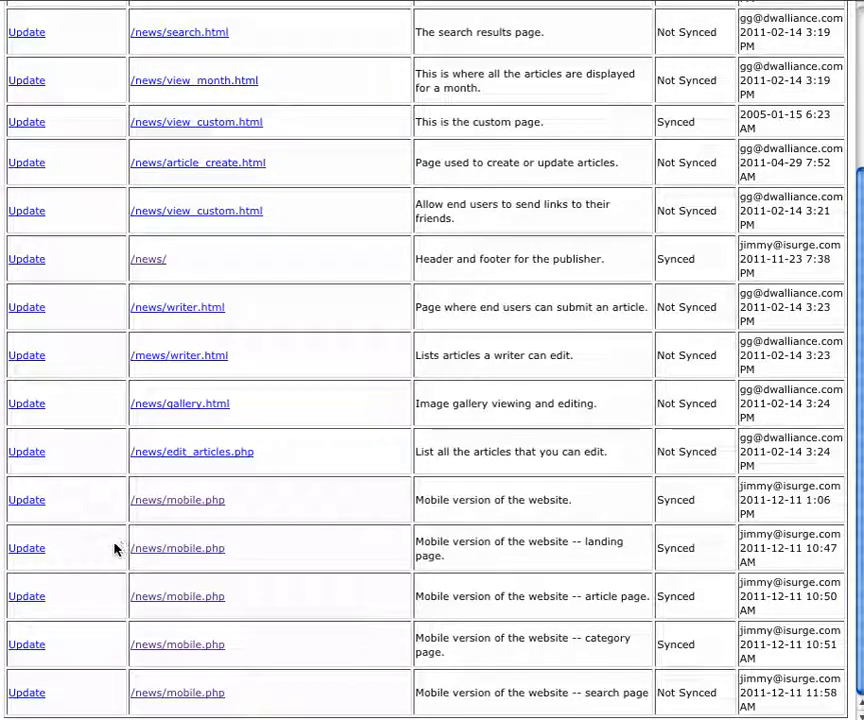
mouse_move(22, 500)
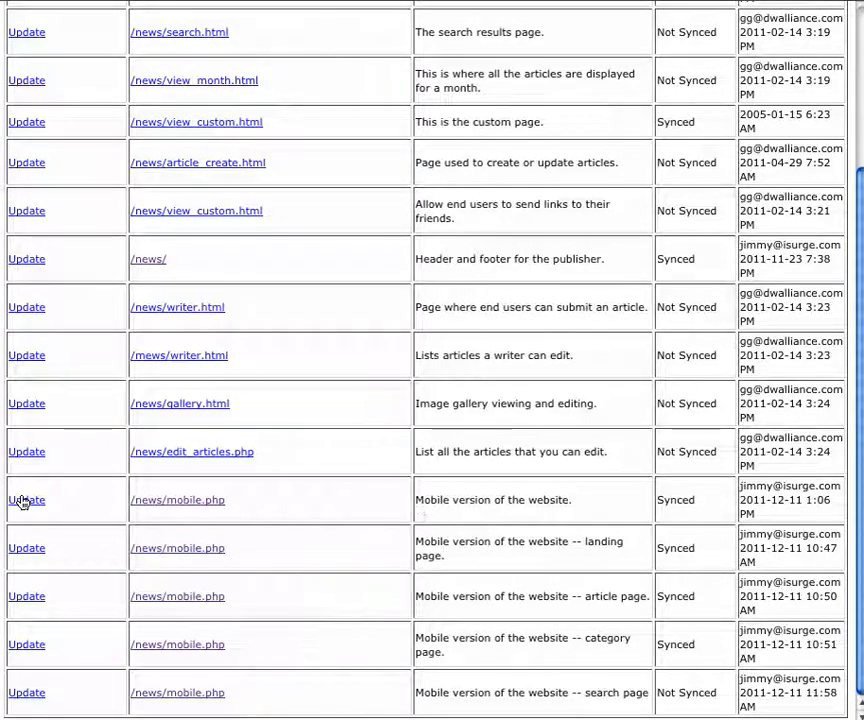
left_click(26, 500)
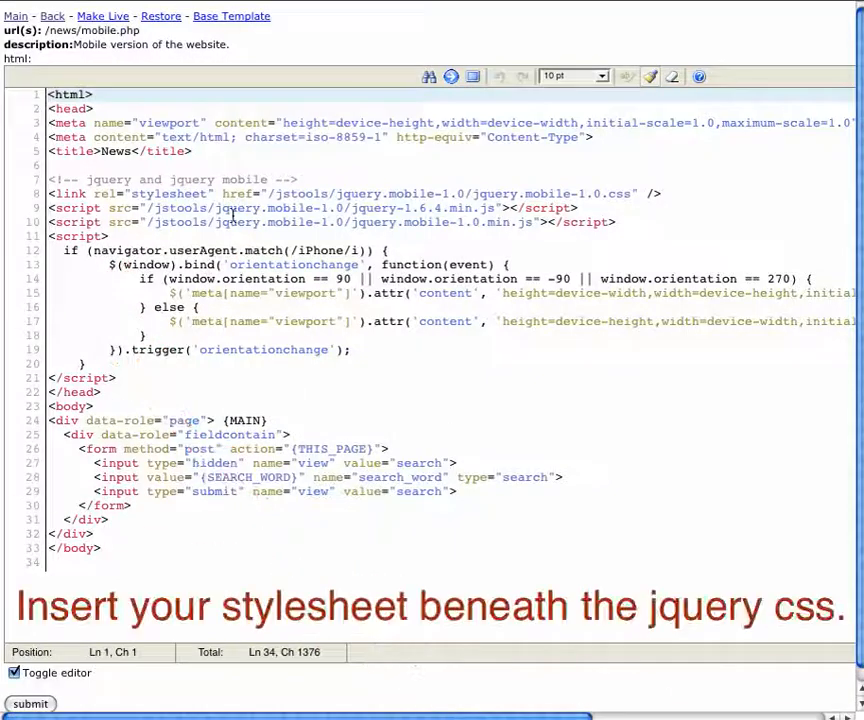
left_click(194, 152)
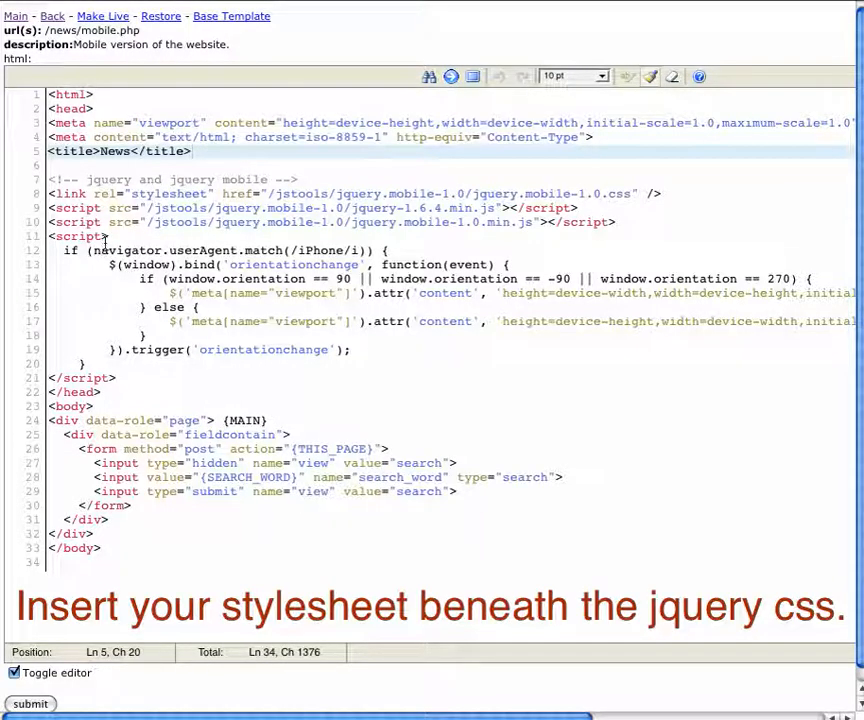
left_click(16, 672)
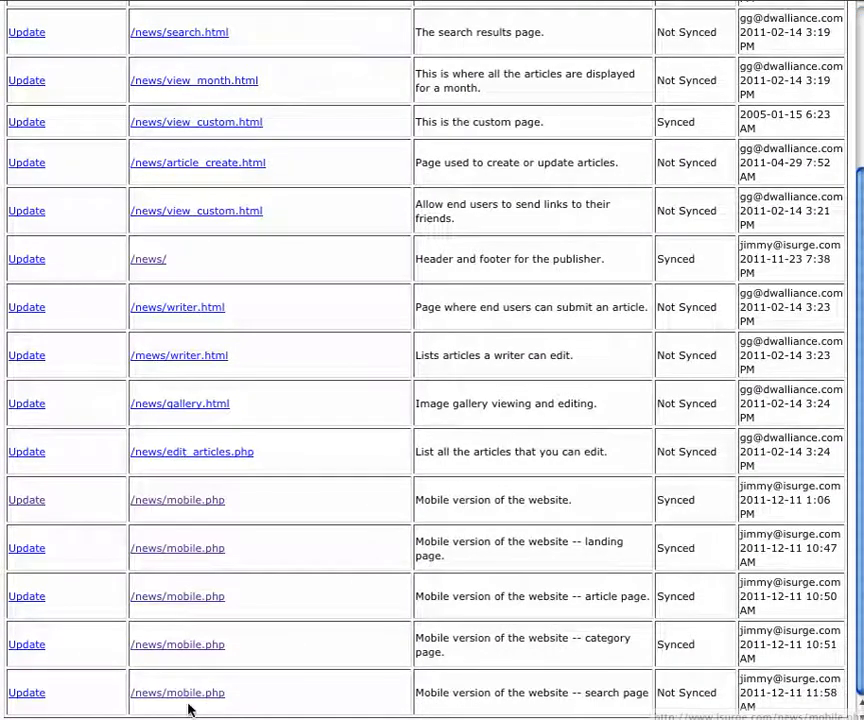
mouse_move(192, 508)
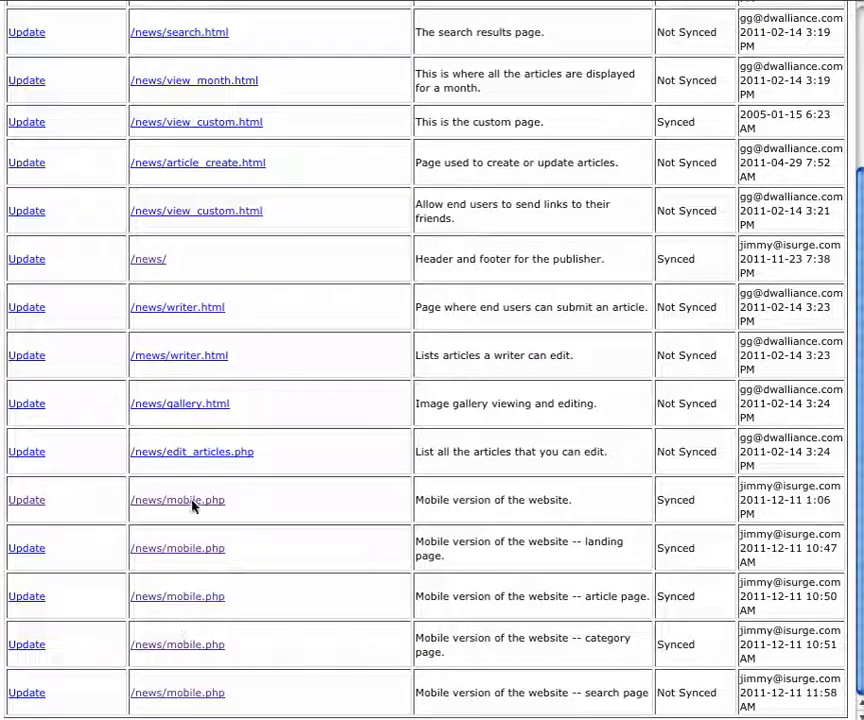
mouse_move(304, 588)
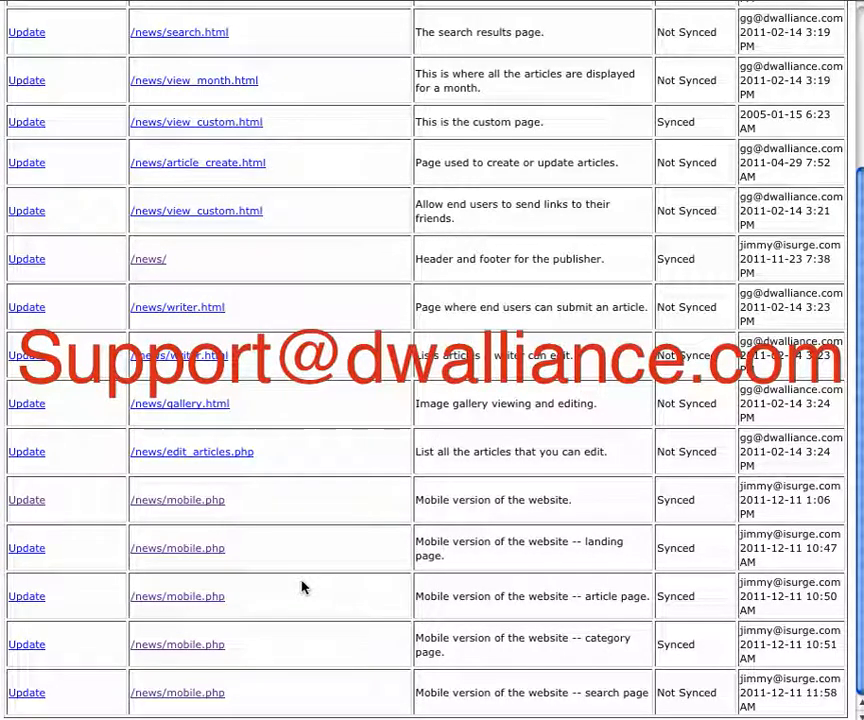
mouse_move(402, 518)
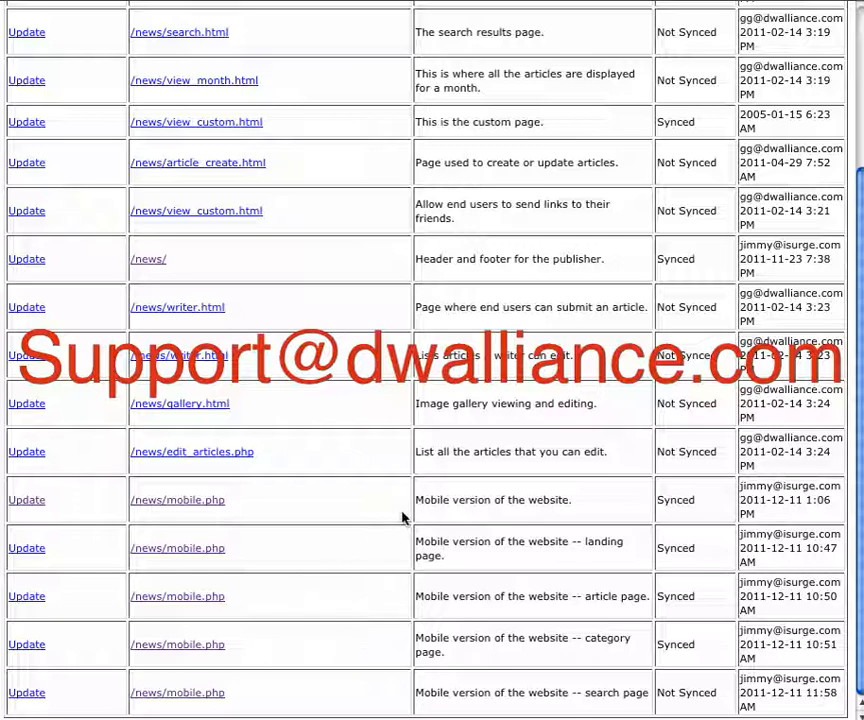